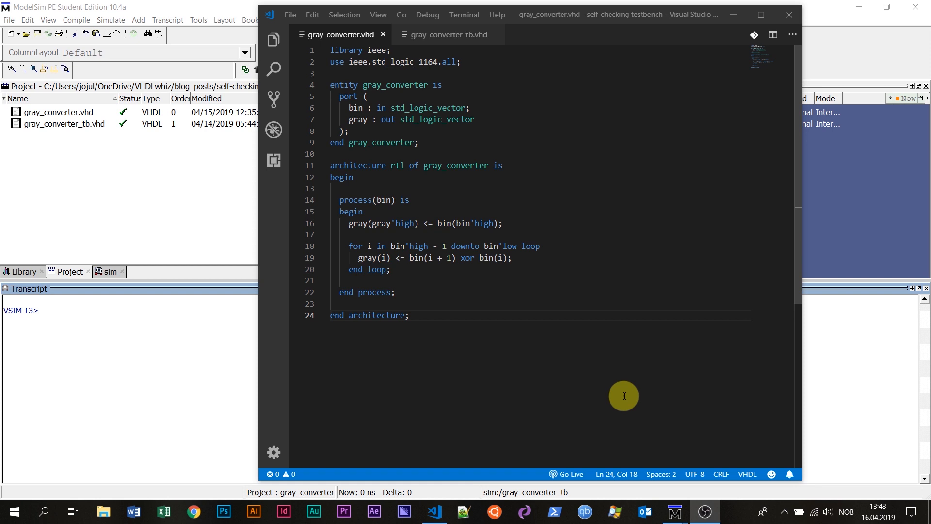
{"action": "mouse_move", "coordinate": [526, 261]}
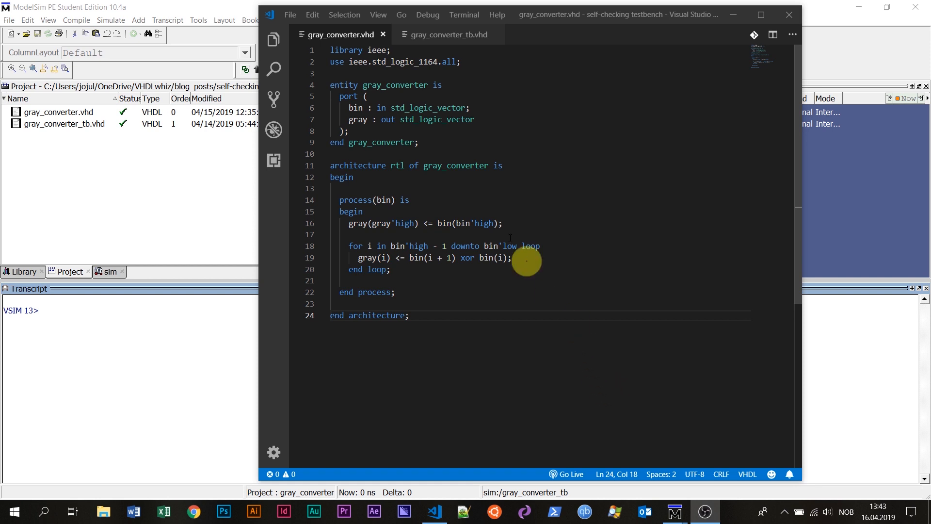
{"action": "mouse_move", "coordinate": [430, 100]}
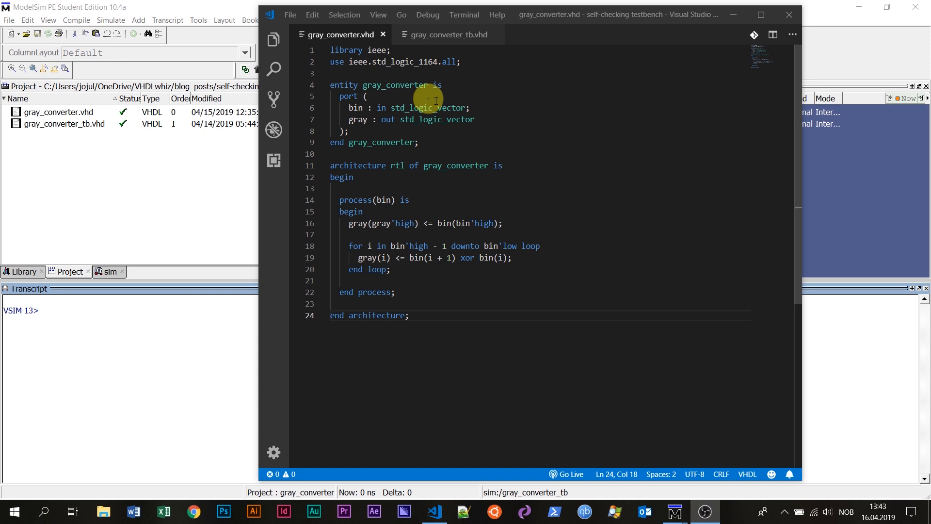
Highlight the bin and gray signal uses, then move to the gray_converter_tb.vhd testbench
{"action": "double_click", "coordinate": [357, 107]}
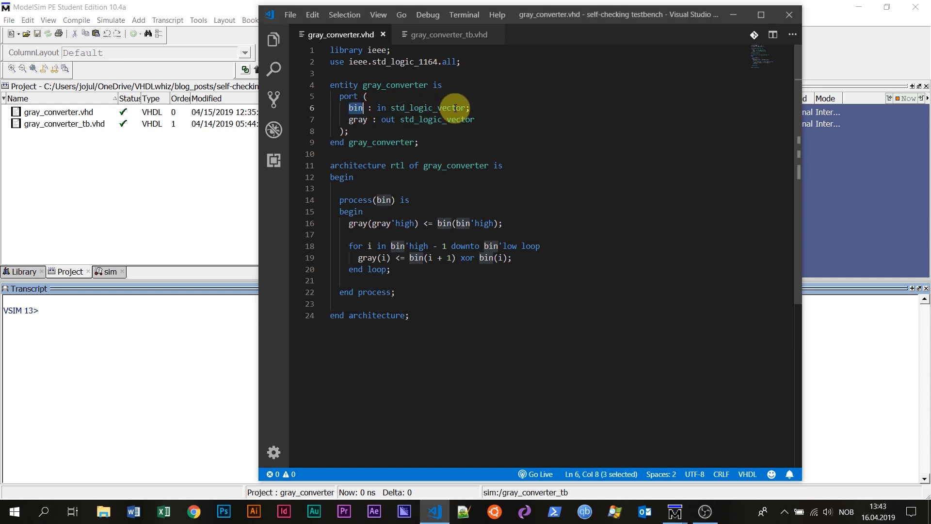
{"action": "mouse_move", "coordinate": [411, 118]}
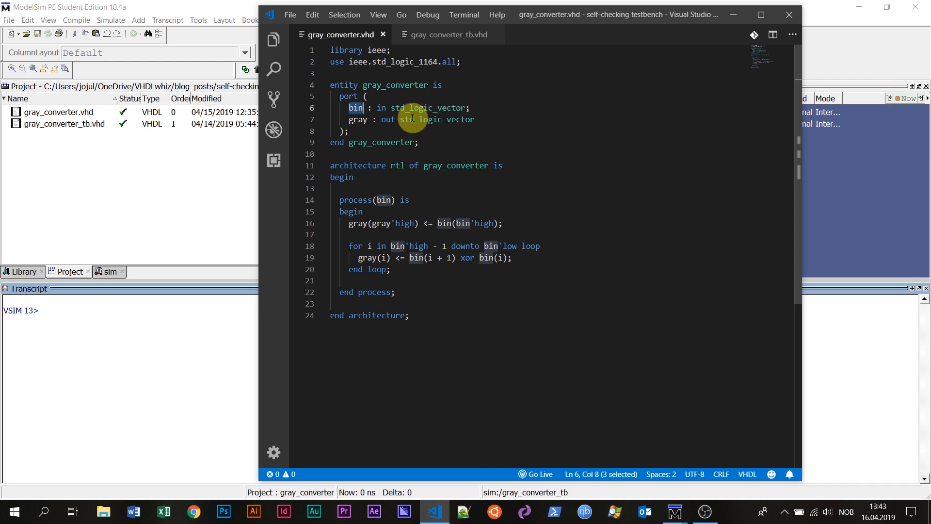
{"action": "double_click", "coordinate": [358, 119]}
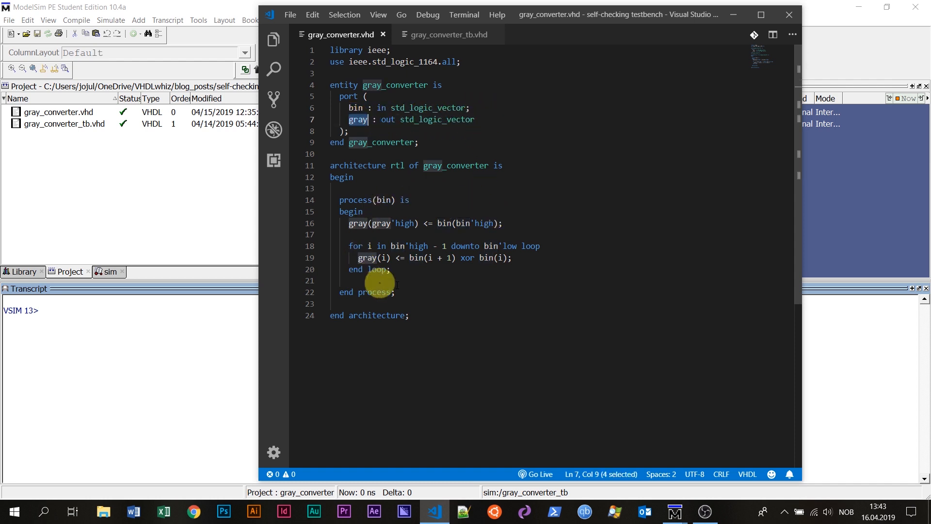
{"action": "mouse_move", "coordinate": [451, 274]}
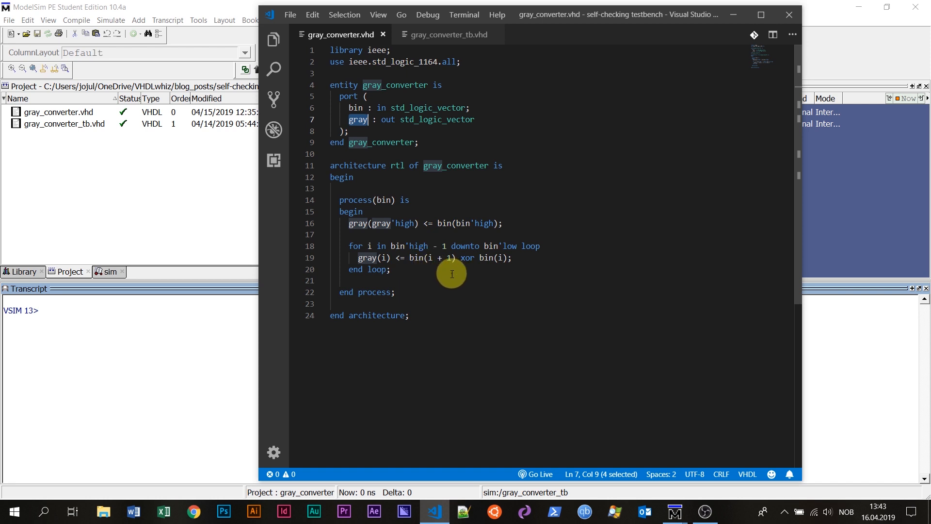
{"action": "mouse_move", "coordinate": [448, 35]}
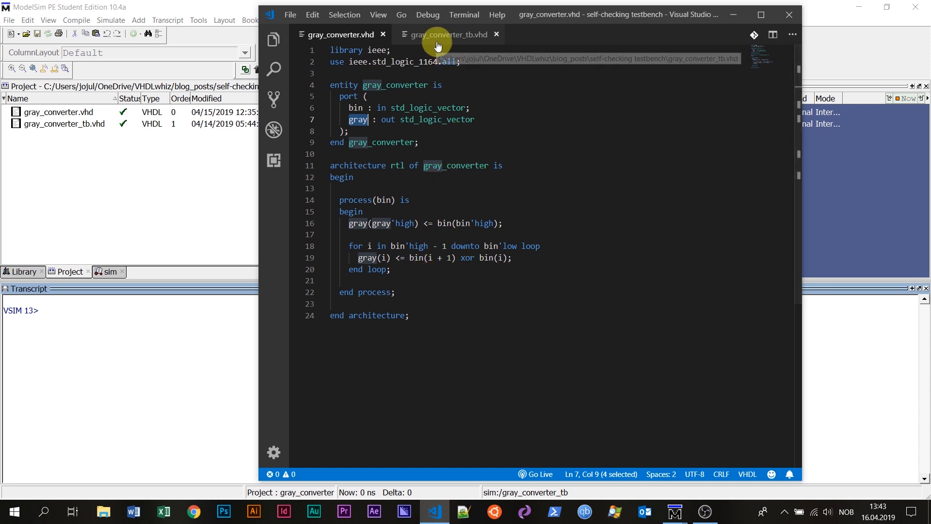
{"action": "left_click", "coordinate": [448, 35]}
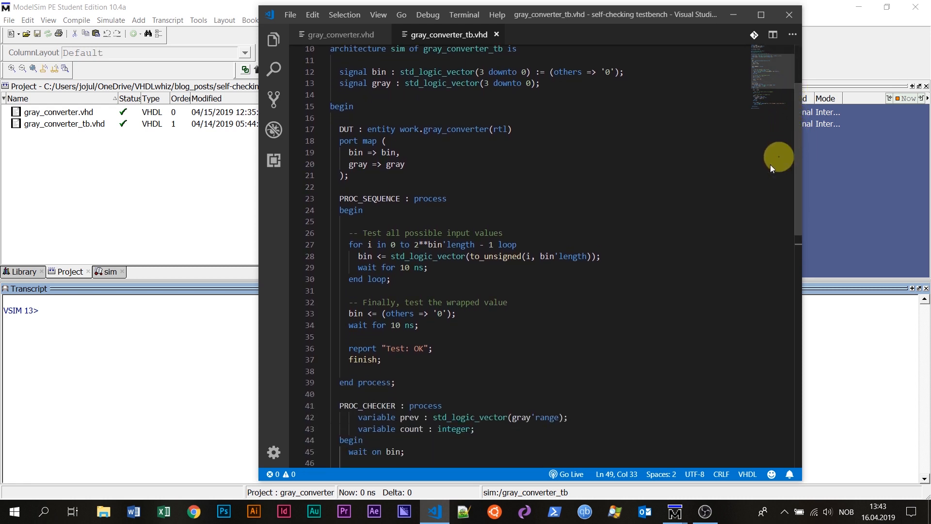
Point out the input test loop, the Test: OK report and the finish statement
{"action": "left_click_drag", "start_coordinate": [384, 314], "coordinate": [395, 382]}
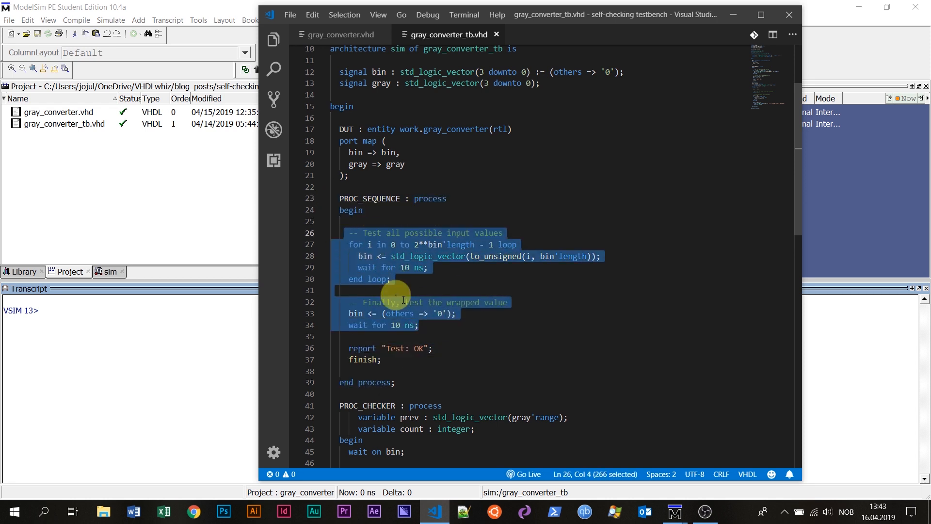
{"action": "mouse_move", "coordinate": [439, 326]}
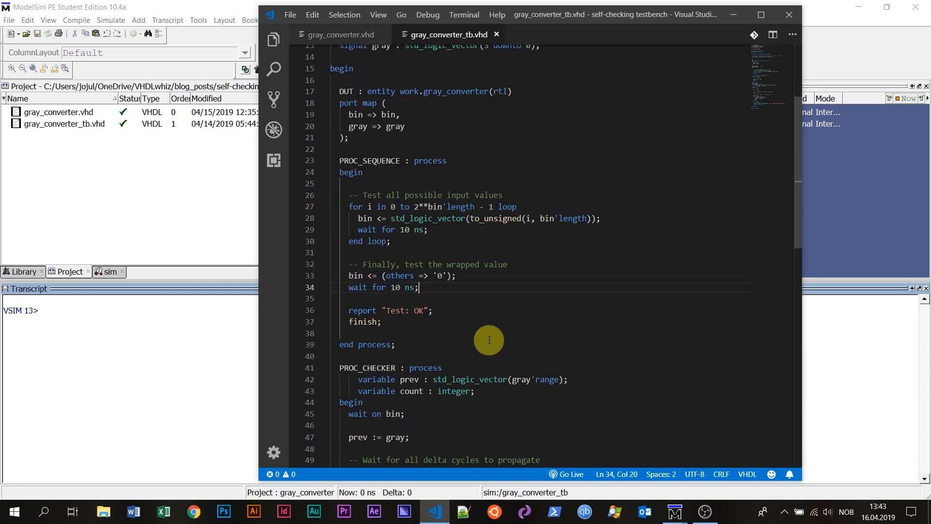
{"action": "mouse_move", "coordinate": [457, 308]}
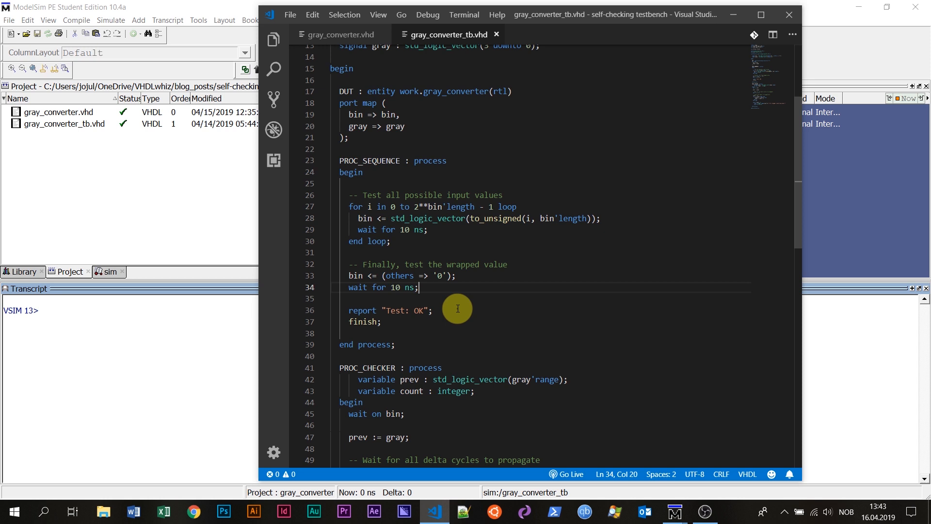
{"action": "double_click", "coordinate": [417, 310]}
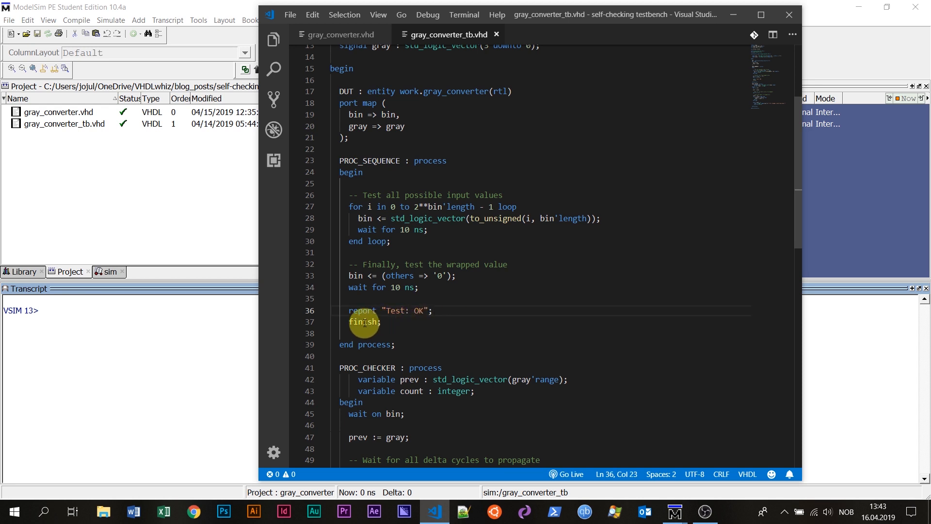
{"action": "double_click", "coordinate": [362, 322]}
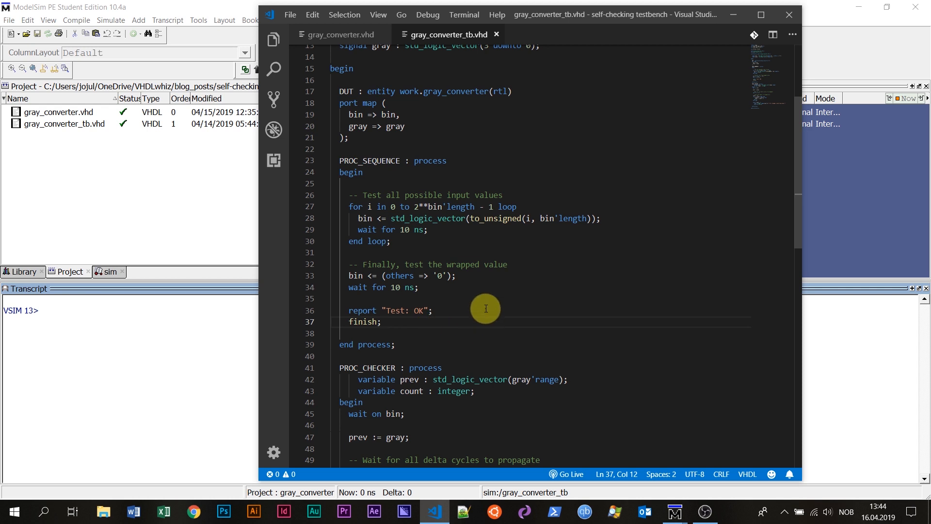
{"action": "scroll", "scroll_direction": "down", "scroll_amount": 3}
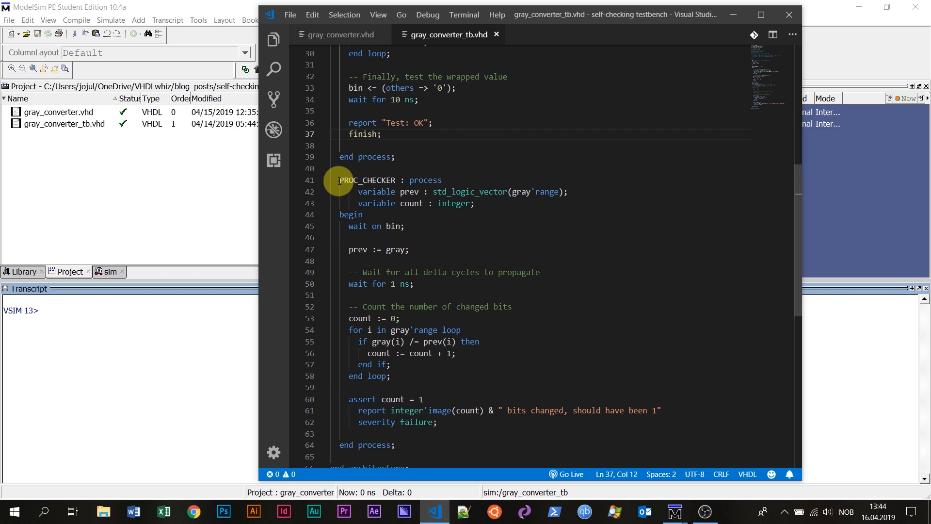
{"action": "mouse_move", "coordinate": [387, 215]}
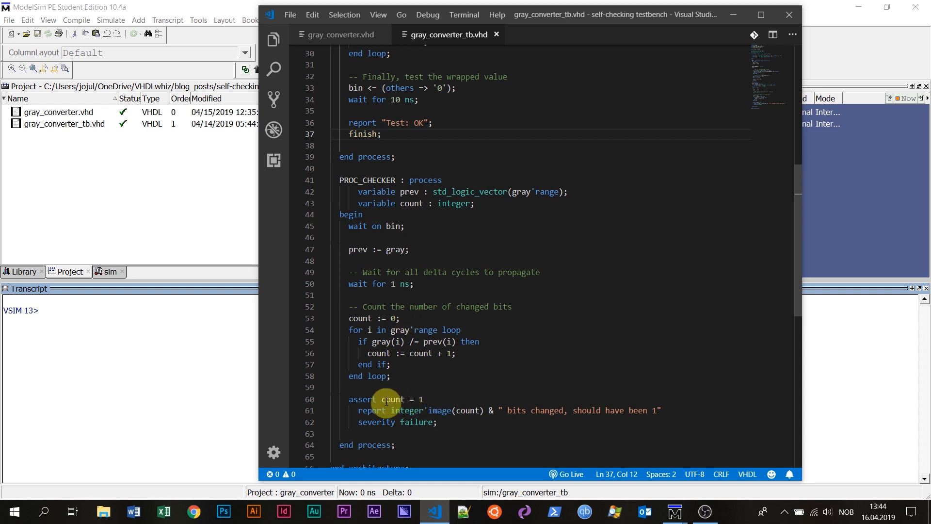
Highlight the count = 1 assertion, its failure severity and the finish statement
{"action": "left_click_drag", "start_coordinate": [380, 399], "coordinate": [425, 399]}
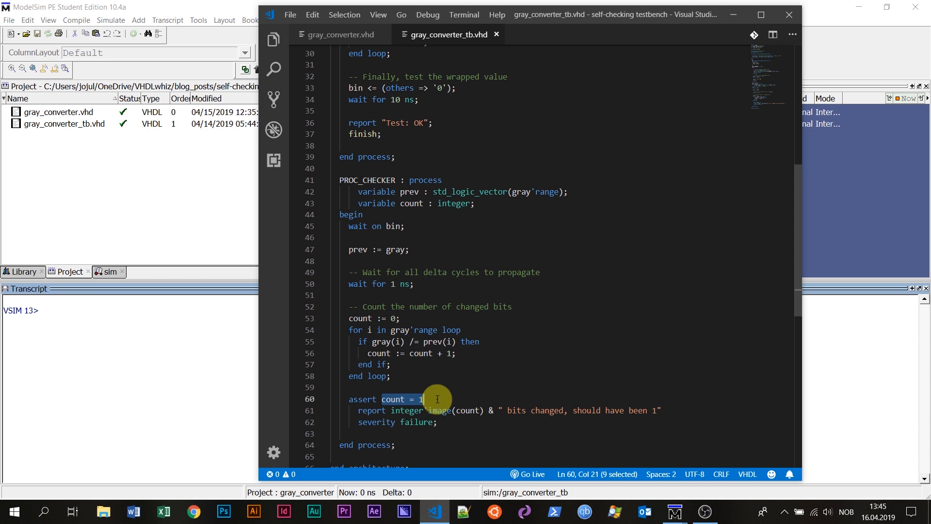
{"action": "mouse_move", "coordinate": [454, 422]}
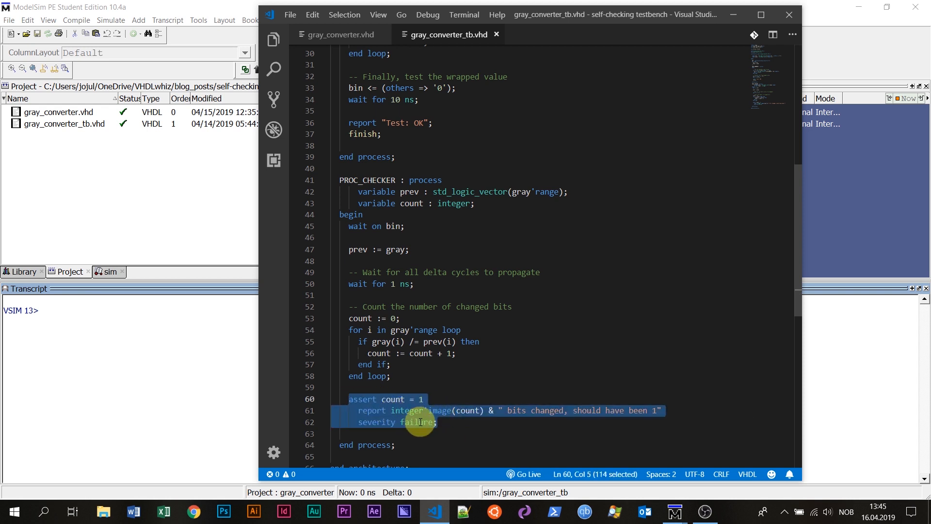
{"action": "double_click", "coordinate": [417, 422]}
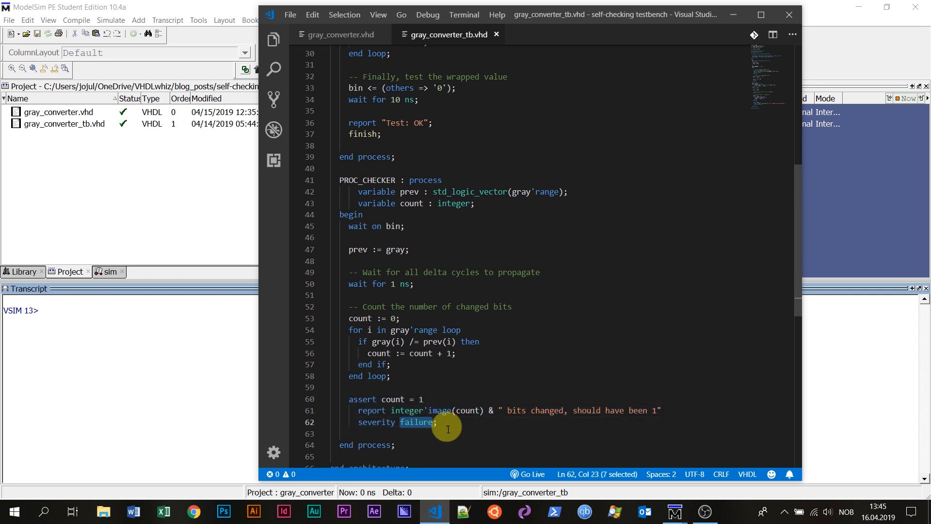
{"action": "mouse_move", "coordinate": [469, 411]}
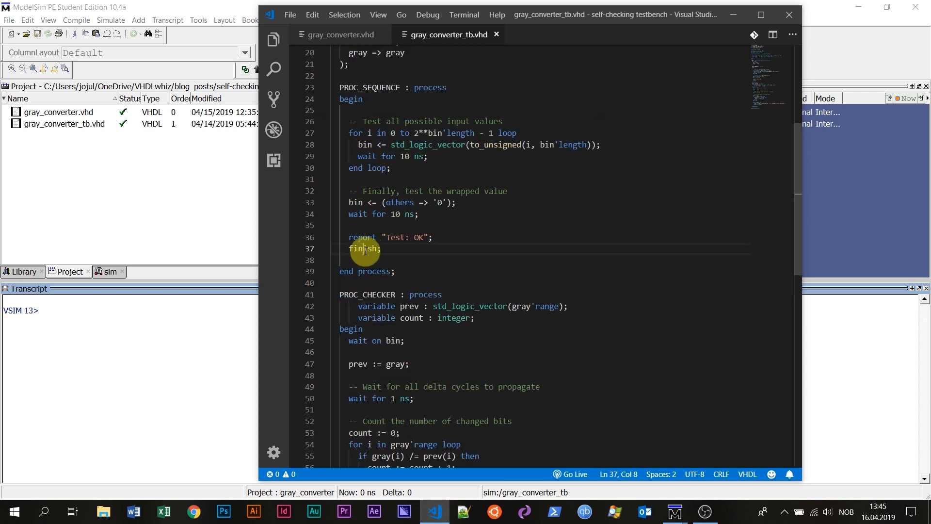
{"action": "double_click", "coordinate": [362, 248]}
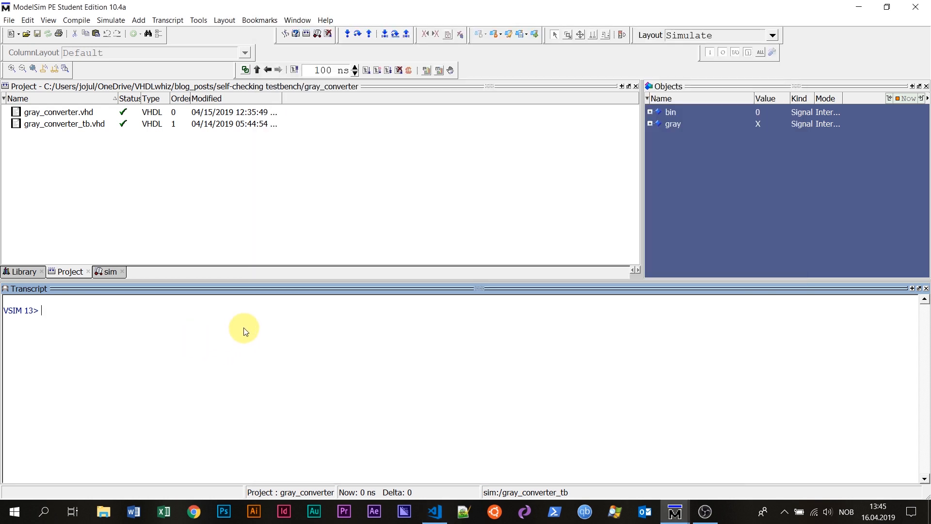
{"action": "mouse_move", "coordinate": [148, 179]}
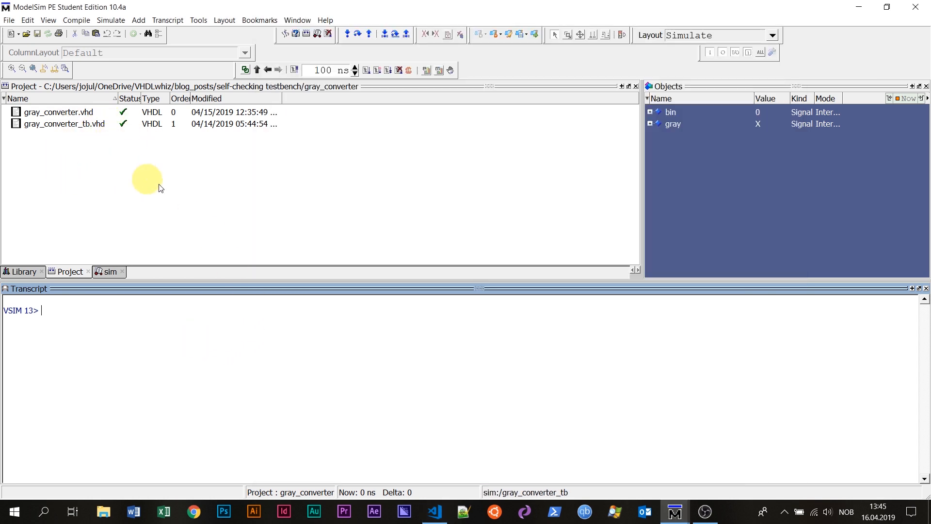
{"action": "mouse_move", "coordinate": [388, 69]}
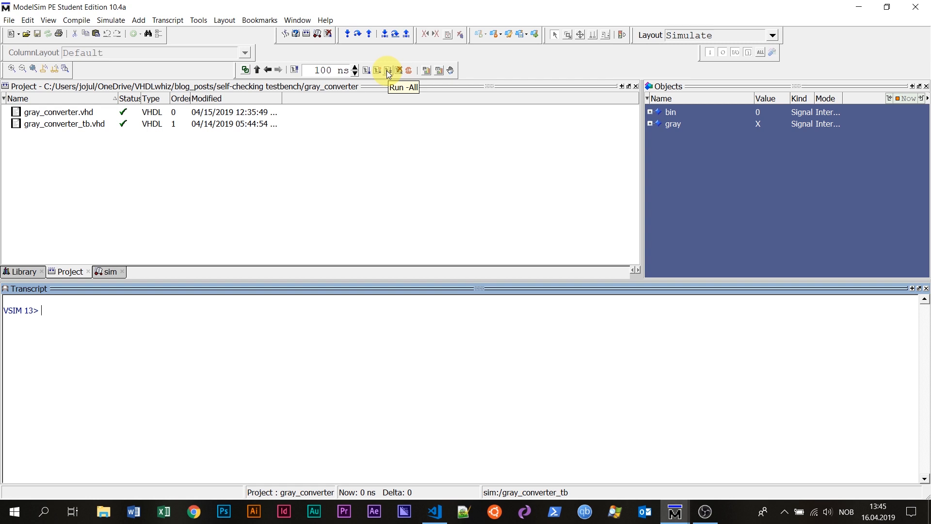
Run the simulation to completion, reporting Test: OK at 170 ns
{"action": "left_click", "coordinate": [388, 70]}
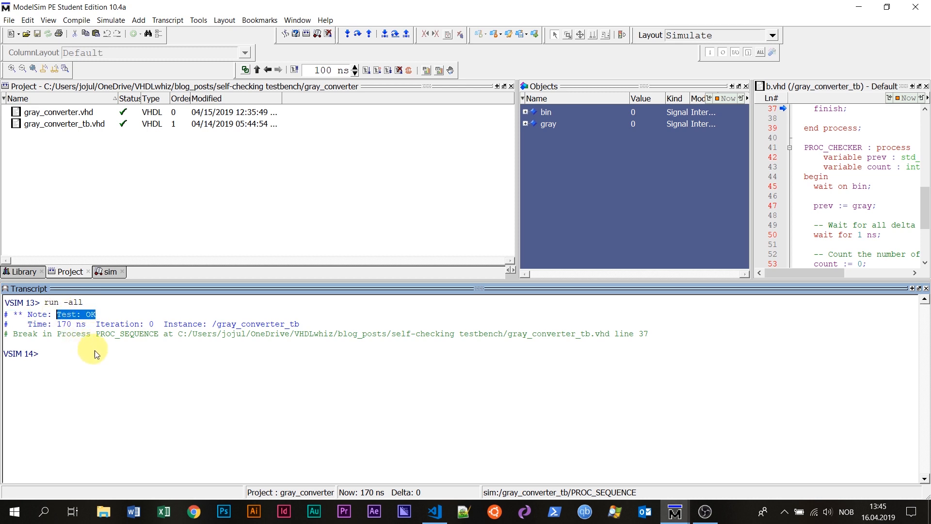
{"action": "mouse_move", "coordinate": [143, 380]}
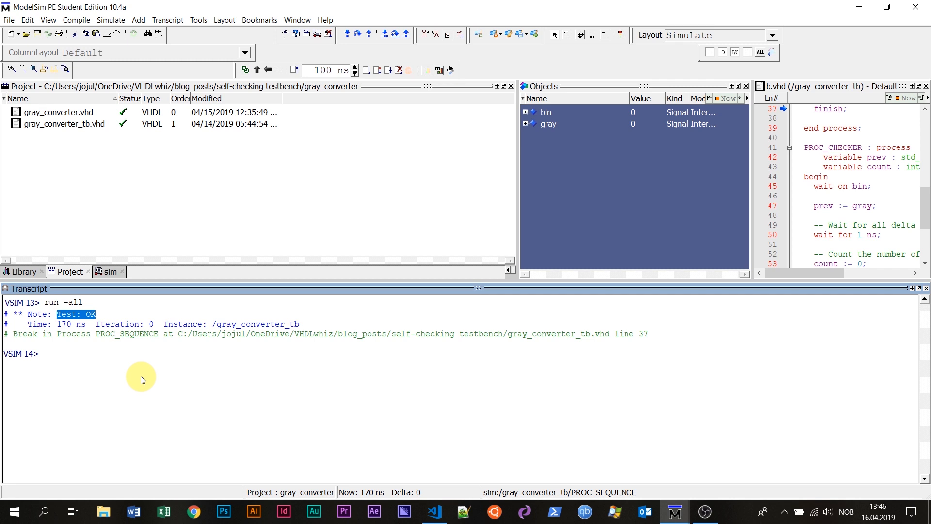
{"action": "mouse_move", "coordinate": [210, 380]}
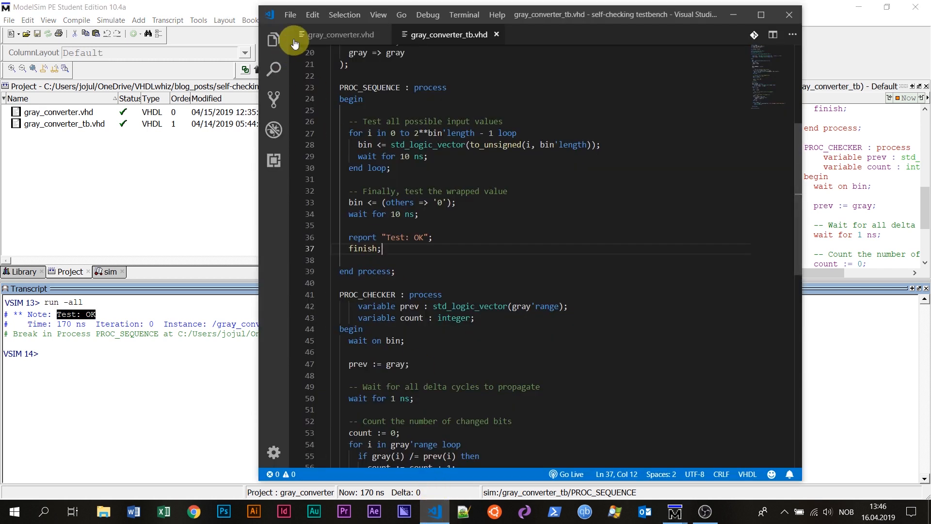
Add gray(3) <= '0'; after the loop in gray_converter.vhd to inject a stuck-at-zero error
{"action": "left_click", "coordinate": [342, 35]}
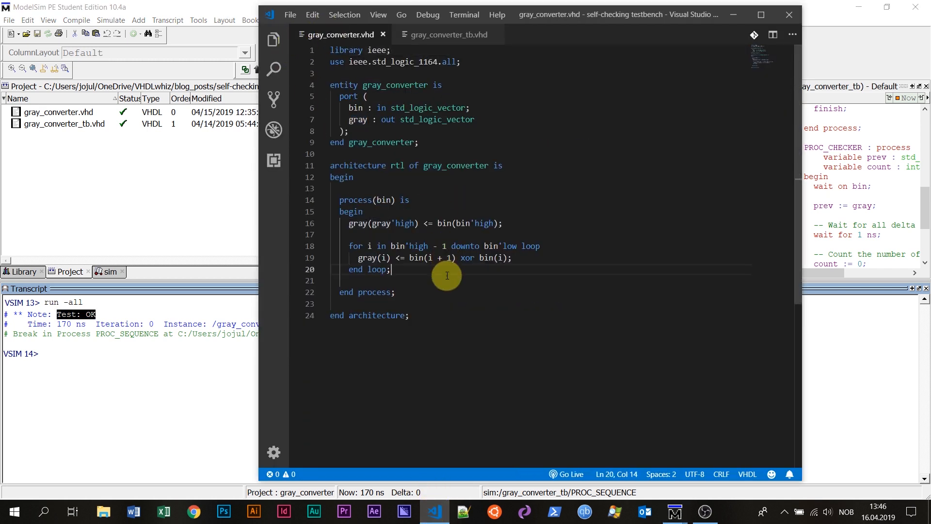
{"action": "key", "text": "enter"}
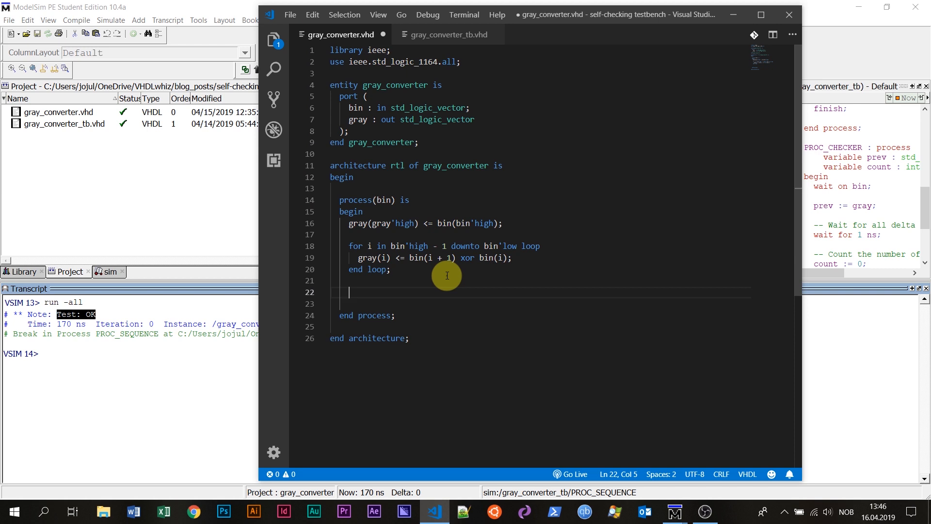
{"action": "type", "text": "gray"}
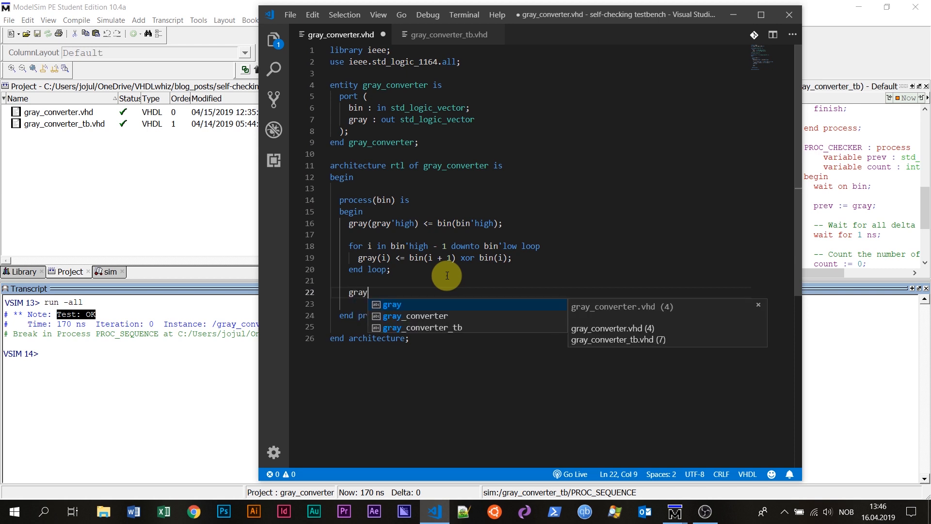
{"action": "type", "text": "(3)"}
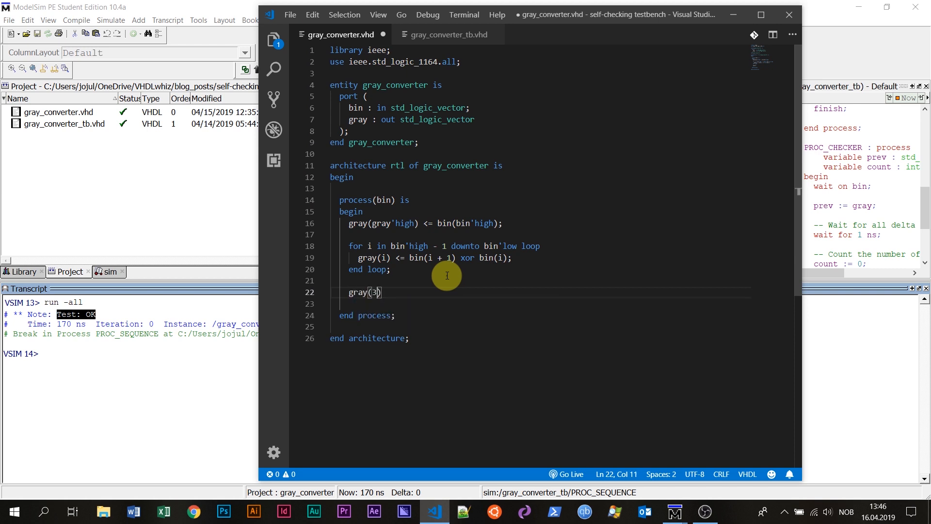
{"action": "type", "text": "<= '0"}
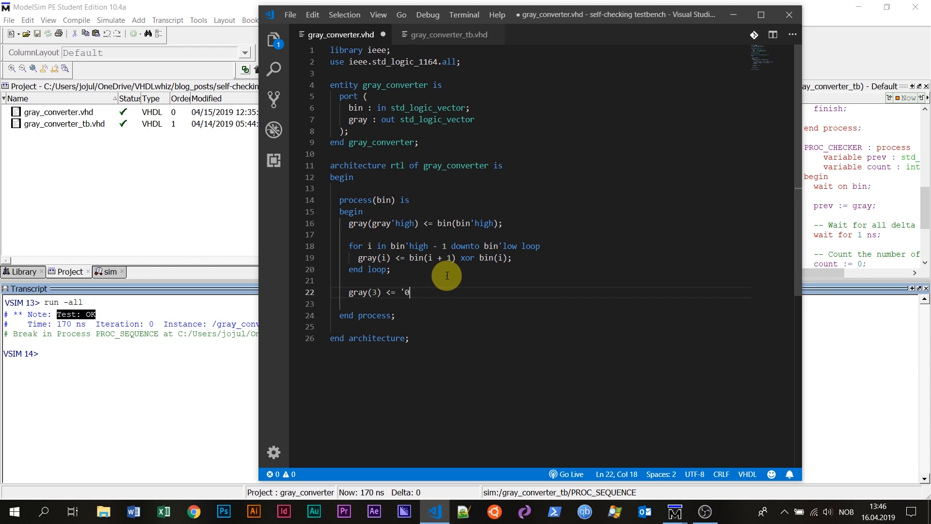
{"action": "type", "text": "';"}
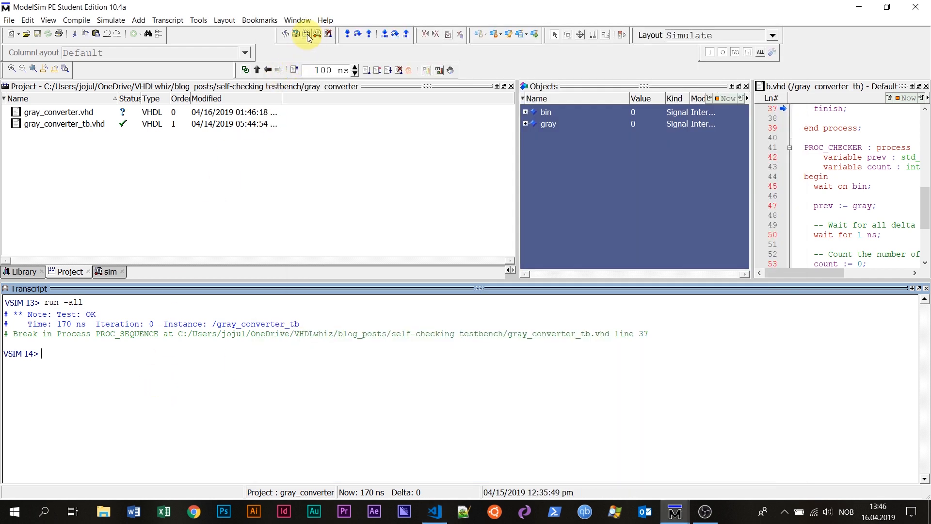
Recompile all sources, restart the simulation from time zero and run it to the end
{"action": "left_click", "coordinate": [308, 34]}
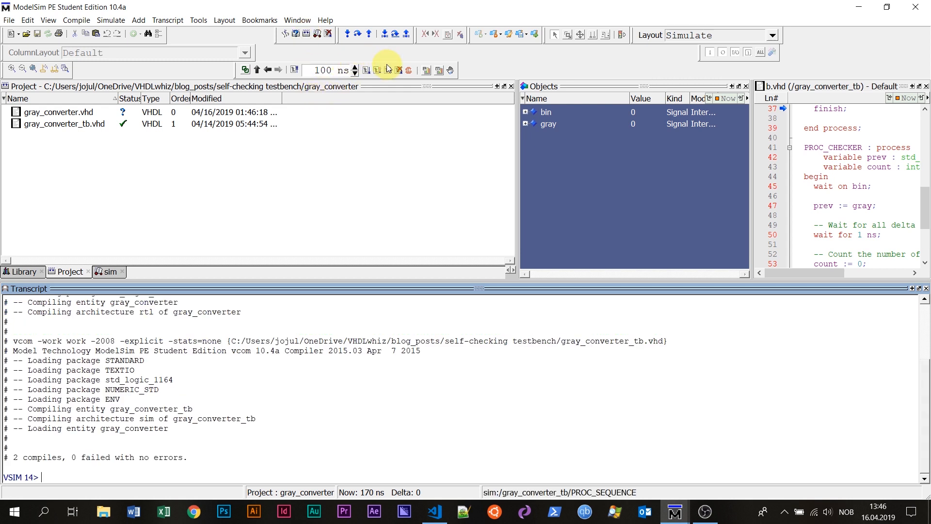
{"action": "left_click", "coordinate": [388, 70]}
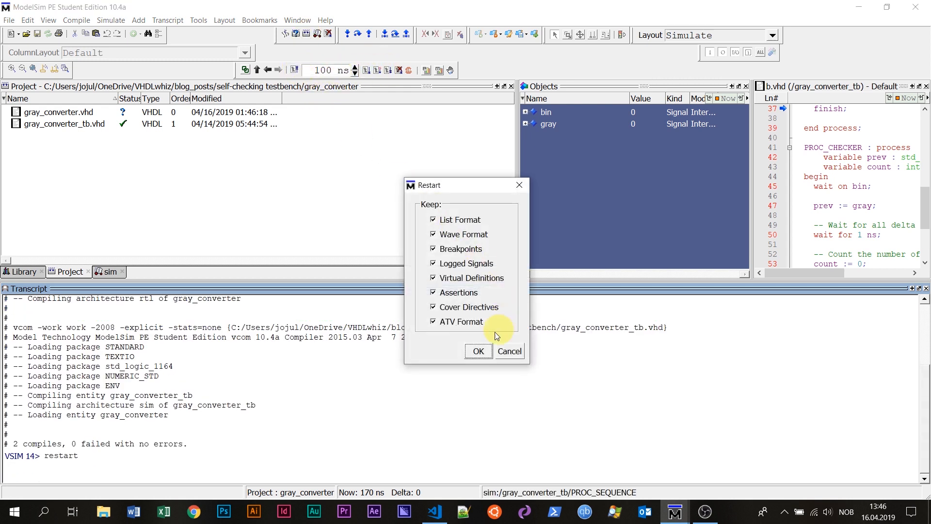
{"action": "left_click", "coordinate": [478, 351]}
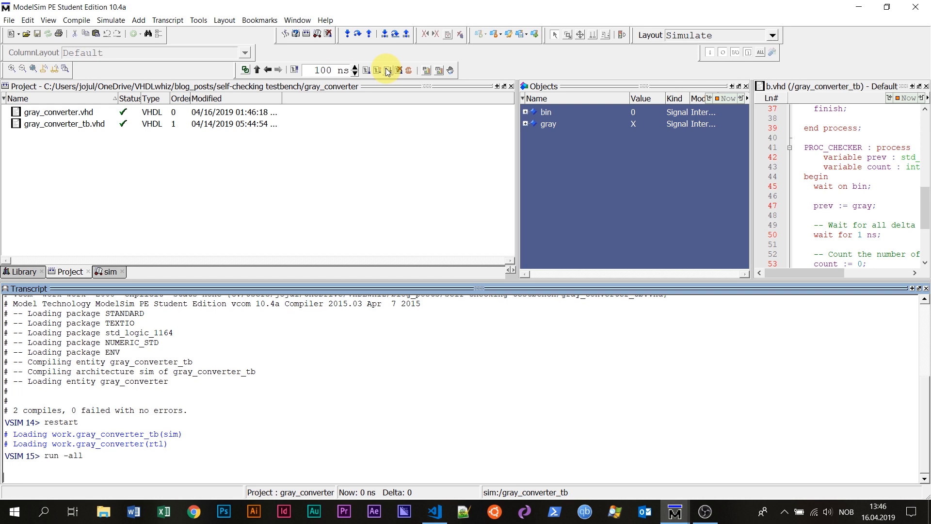
{"action": "left_click", "coordinate": [387, 70]}
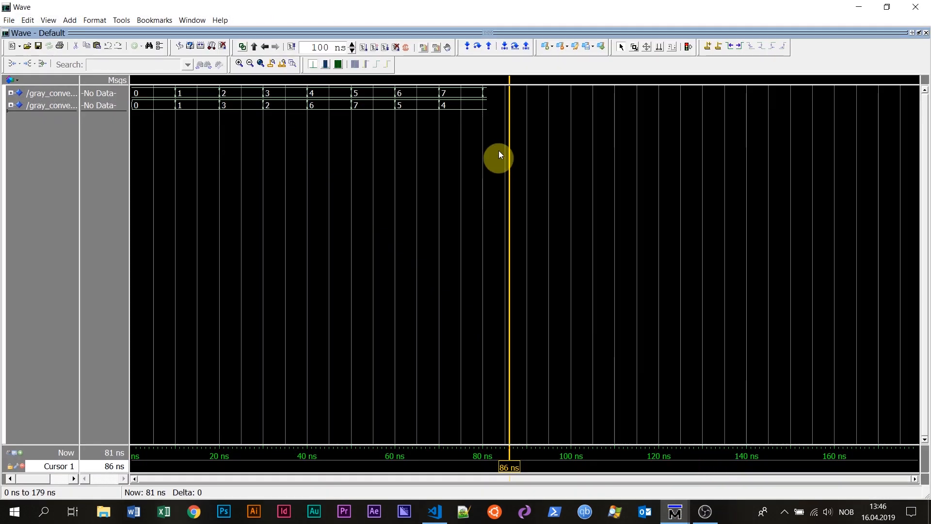
{"action": "mouse_move", "coordinate": [499, 101]}
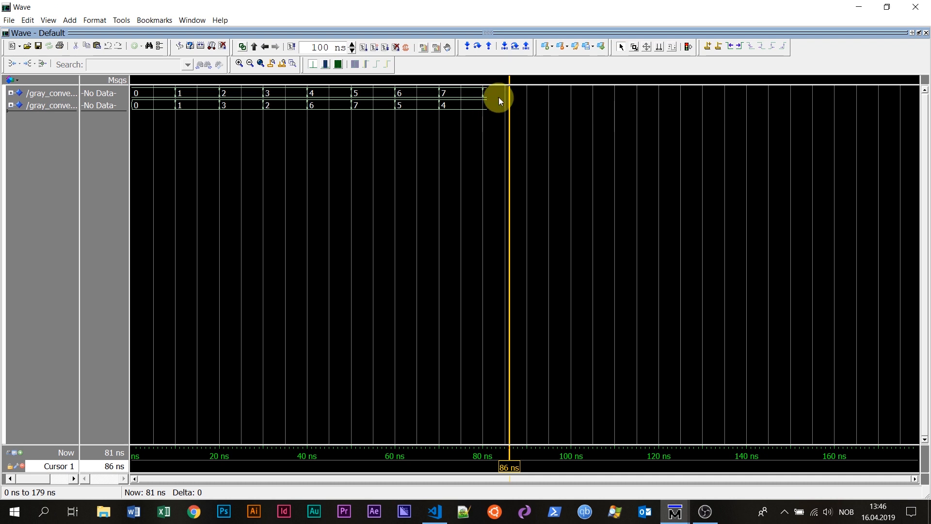